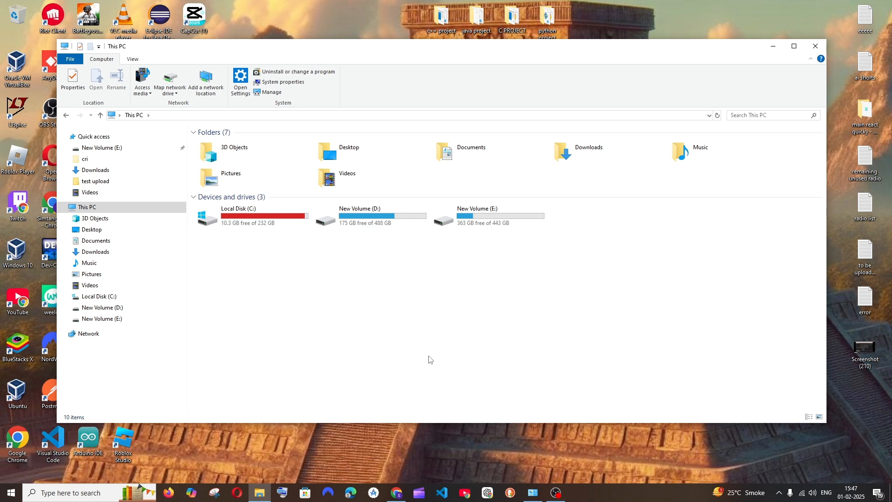
{"action": "mouse_move", "coordinate": [268, 408]}
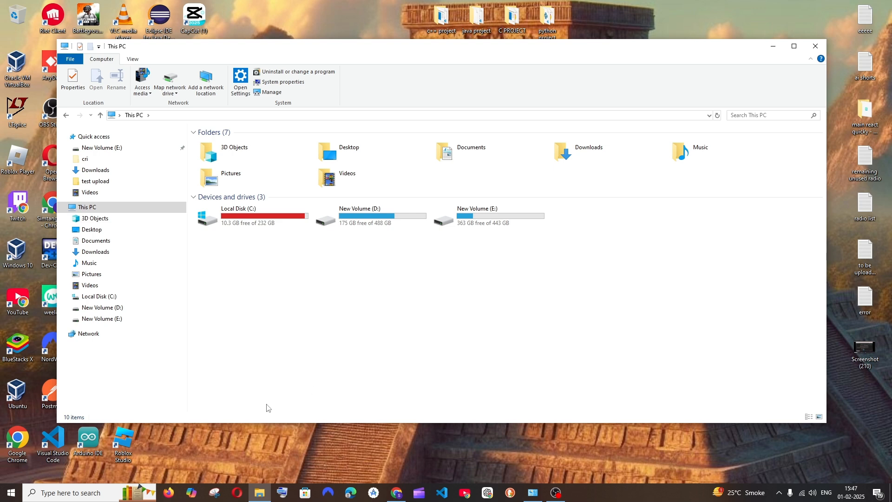
- Open Control Panel's Programs and Features and filter the program list by 'and'
{"action": "left_click", "coordinate": [69, 492]}
{"action": "type", "text": "con"}
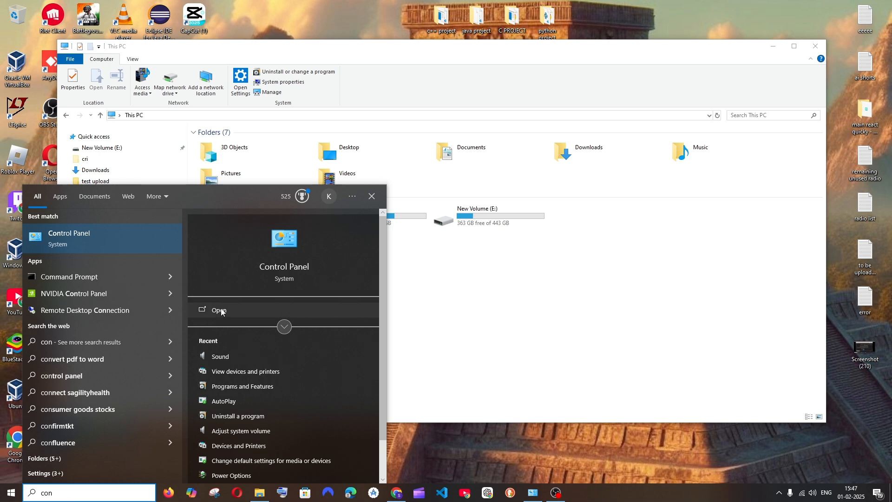
{"action": "left_click", "coordinate": [218, 311]}
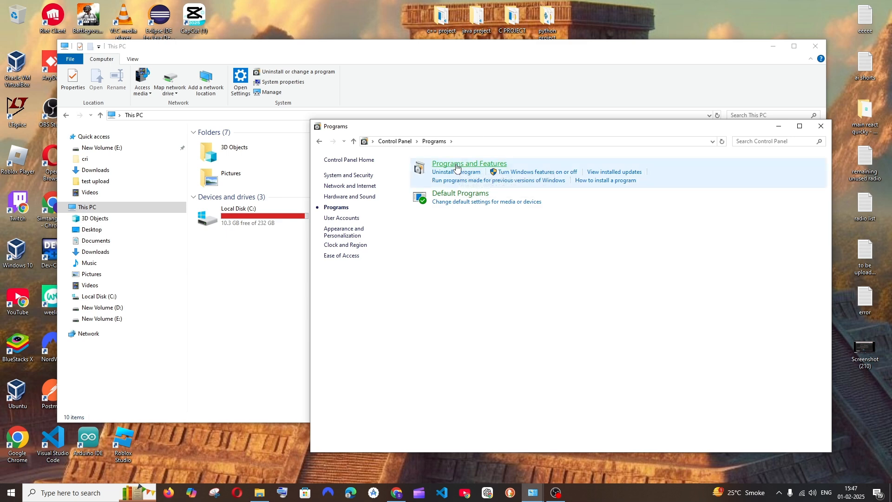
{"action": "left_click", "coordinate": [469, 163]}
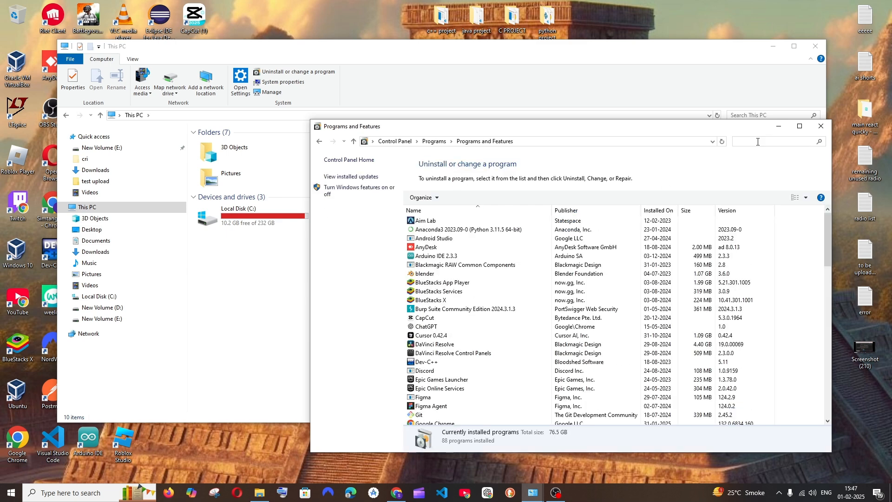
{"action": "type", "text": "and"}
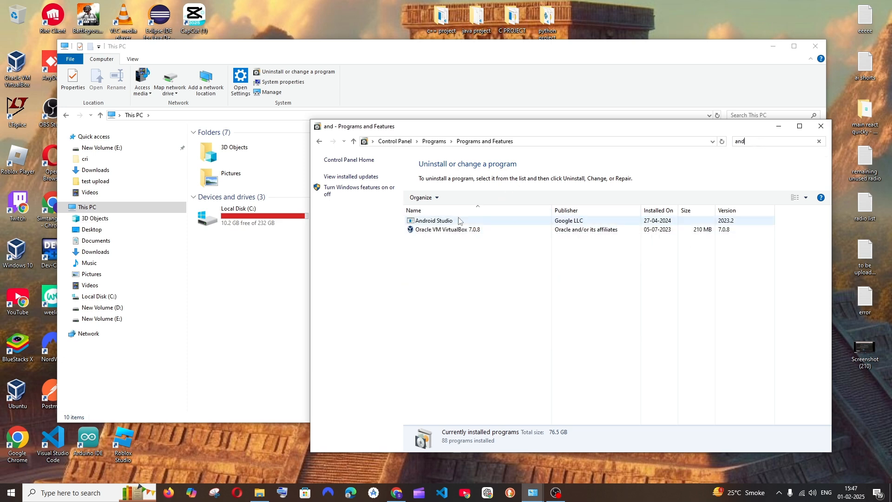
- Run the Android Studio uninstaller with Android User Settings ticked, confirm deletion, and close it
{"action": "left_click", "coordinate": [434, 221]}
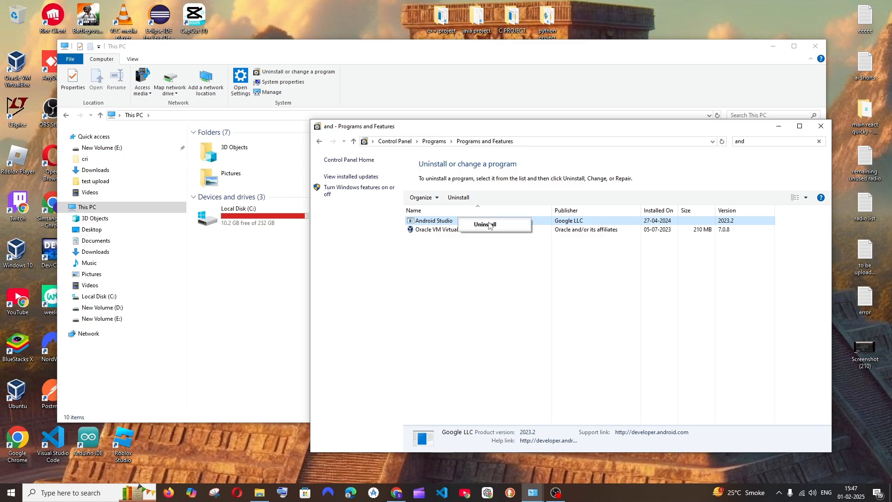
{"action": "left_click", "coordinate": [484, 223]}
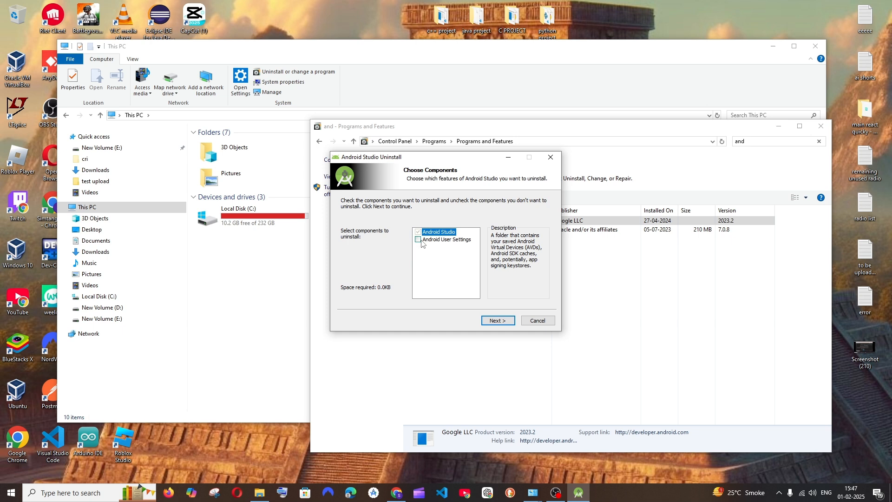
{"action": "left_click", "coordinate": [418, 239]}
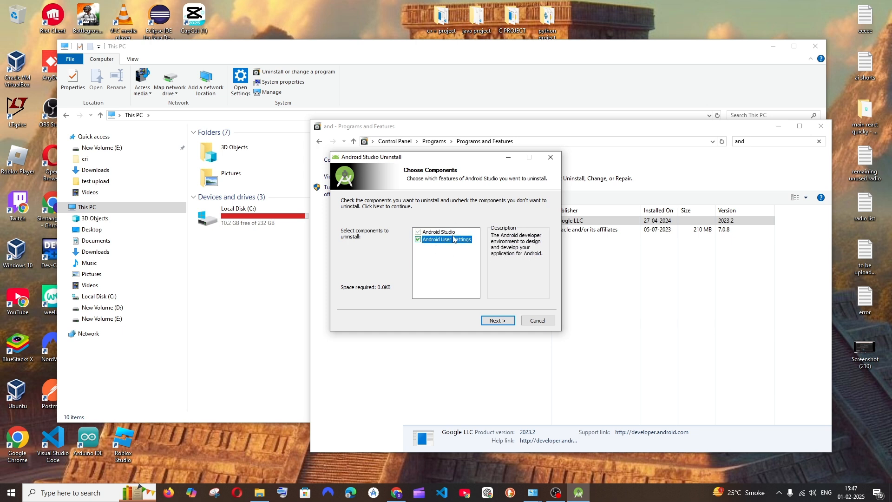
{"action": "left_click", "coordinate": [497, 320]}
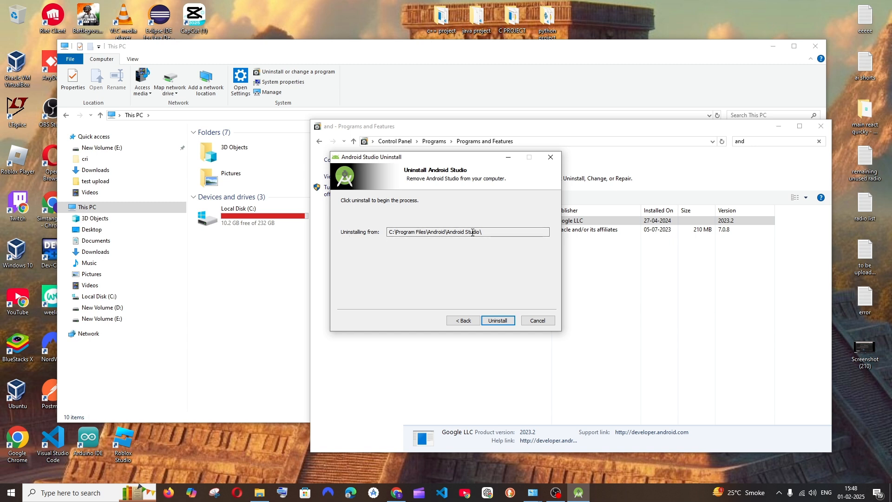
{"action": "left_click", "coordinate": [497, 320]}
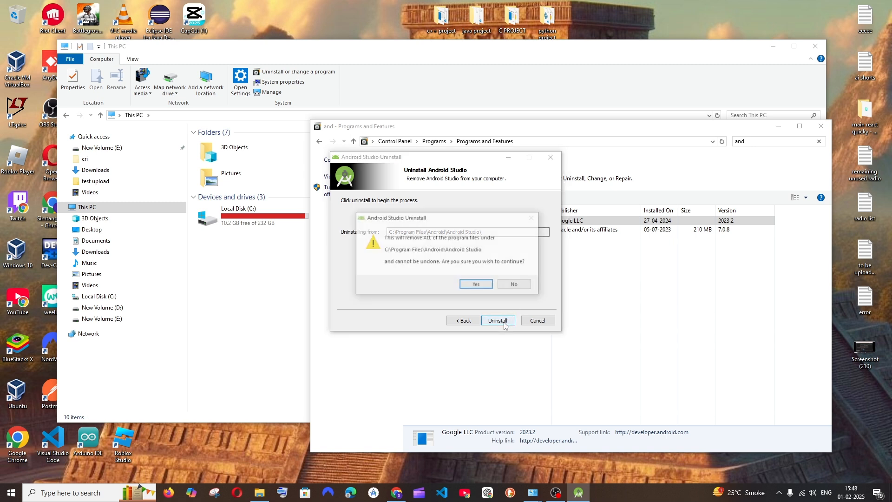
{"action": "left_click", "coordinate": [474, 283]}
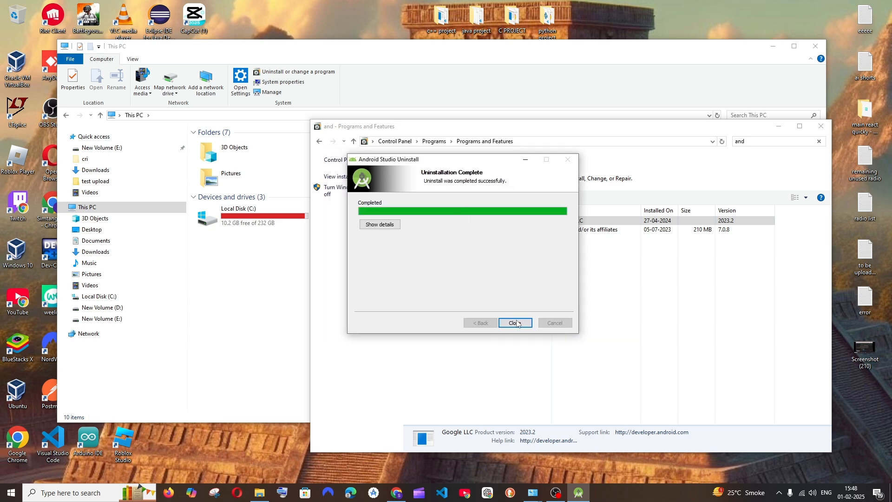
{"action": "left_click", "coordinate": [514, 322]}
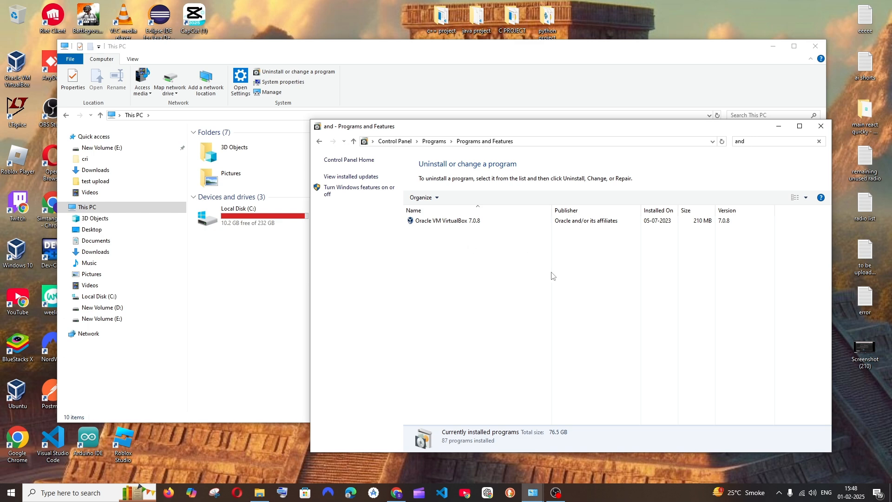
{"action": "mouse_move", "coordinate": [541, 200]}
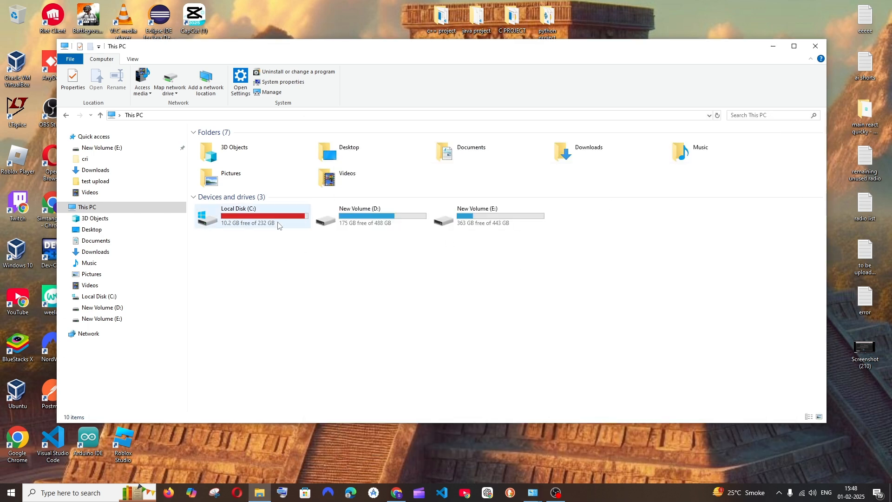
- Check that C:\Program Files\Android is empty, then delete that folder
{"action": "double_click", "coordinate": [236, 215]}
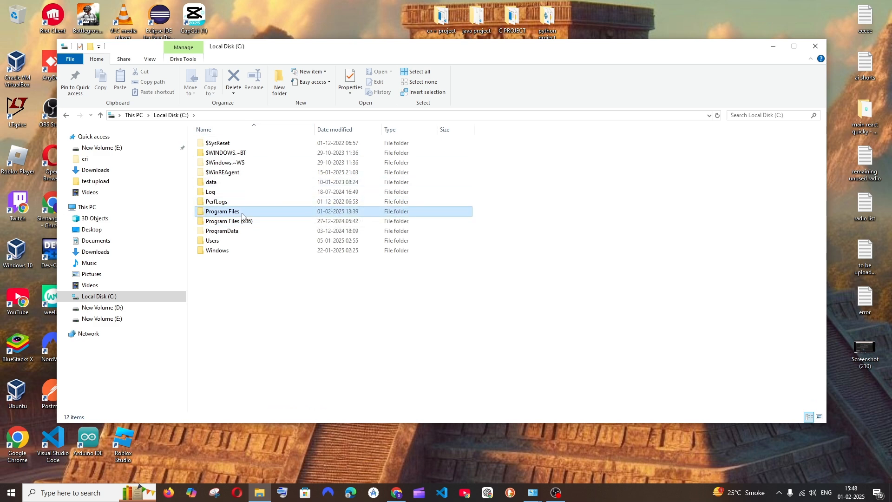
{"action": "double_click", "coordinate": [222, 210]}
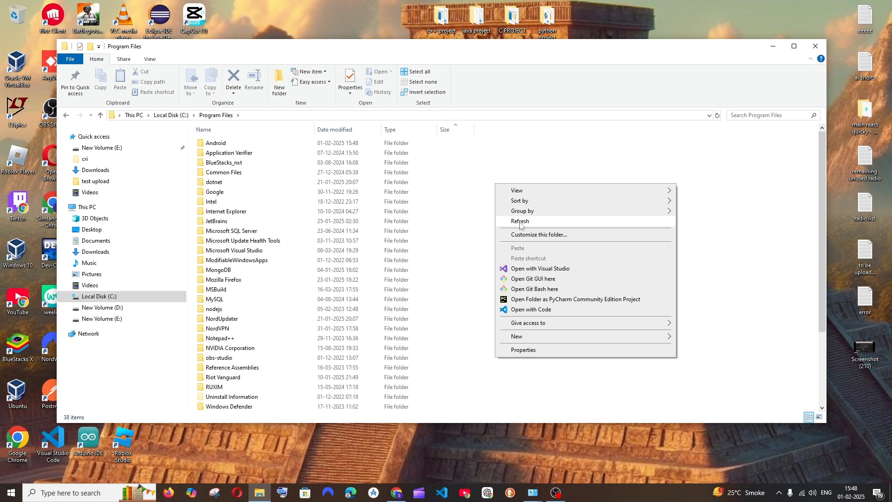
{"action": "double_click", "coordinate": [215, 142]}
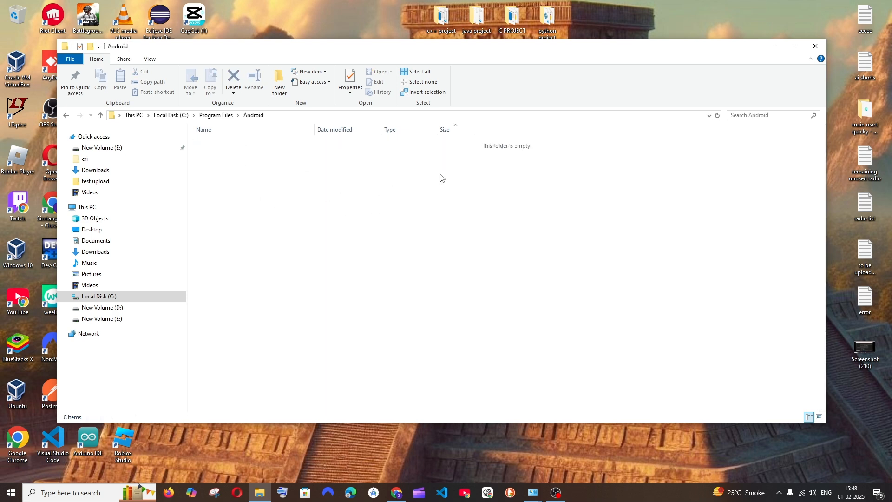
{"action": "right_click", "coordinate": [215, 143]}
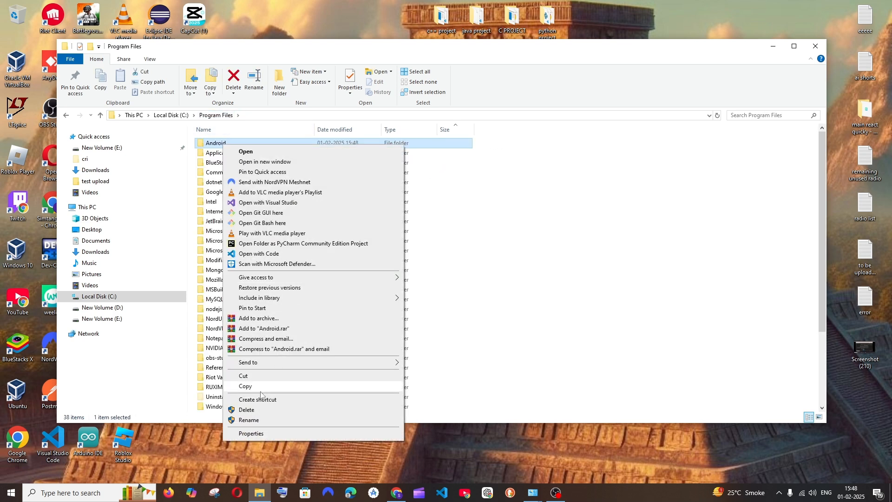
{"action": "left_click", "coordinate": [245, 409]}
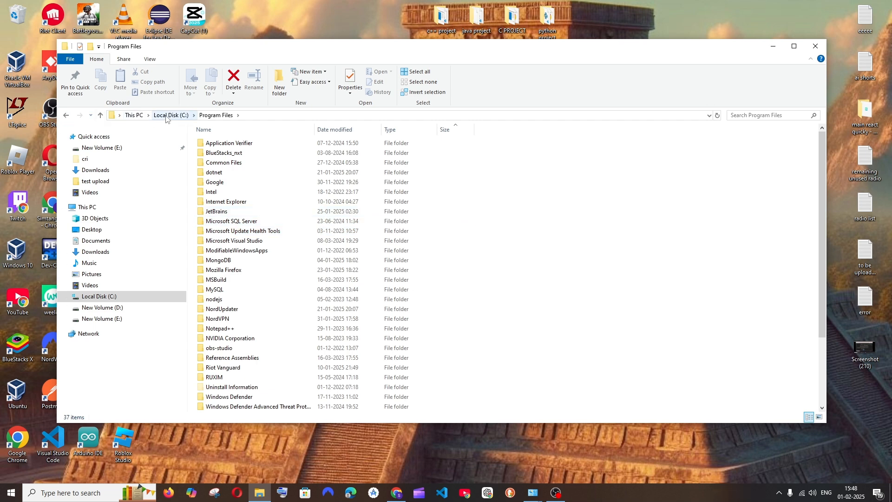
- Browse the kcprp user folder and open StudioProjects, which holds the Ecommerce project
{"action": "left_click", "coordinate": [171, 115]}
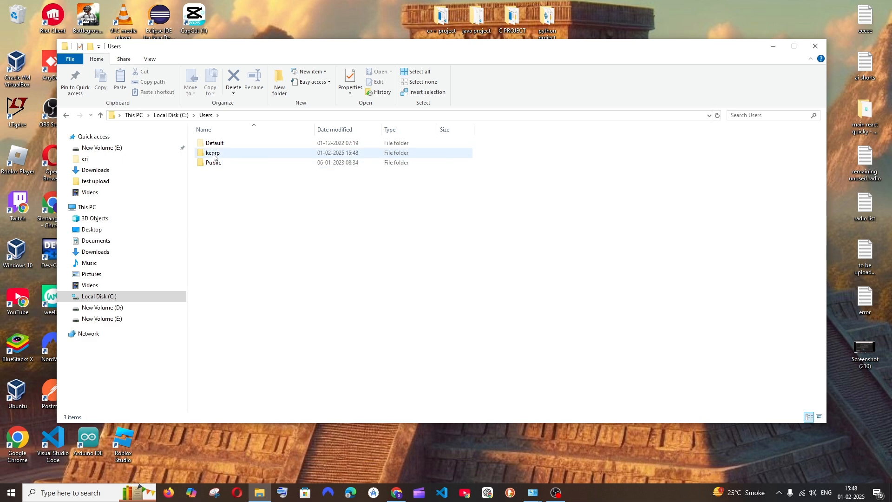
{"action": "double_click", "coordinate": [213, 153]}
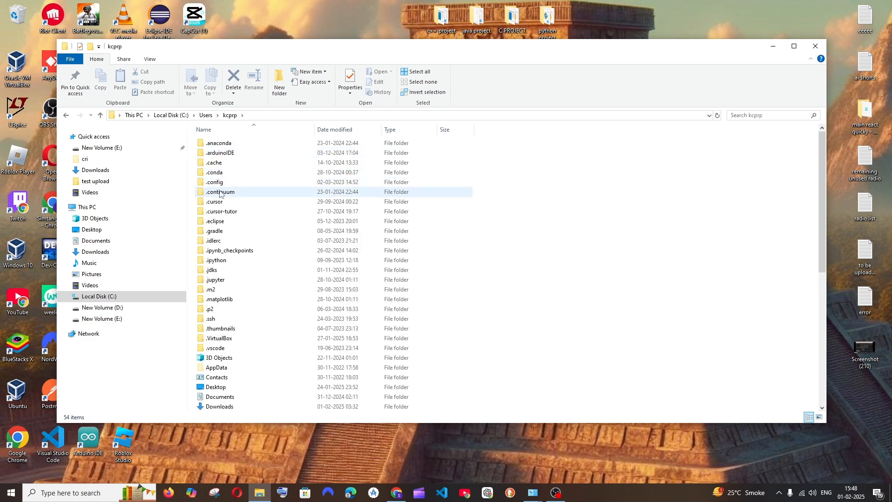
{"action": "scroll", "scroll_direction": "down", "scroll_amount": 3}
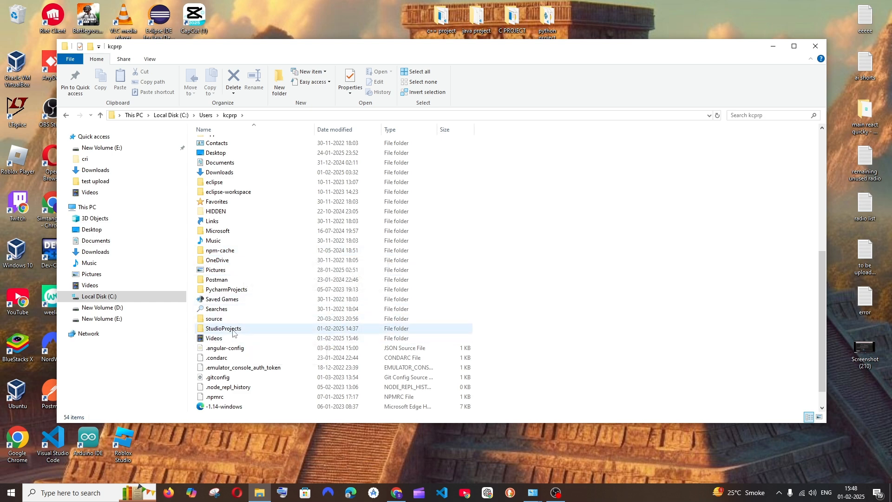
{"action": "mouse_move", "coordinate": [243, 331]}
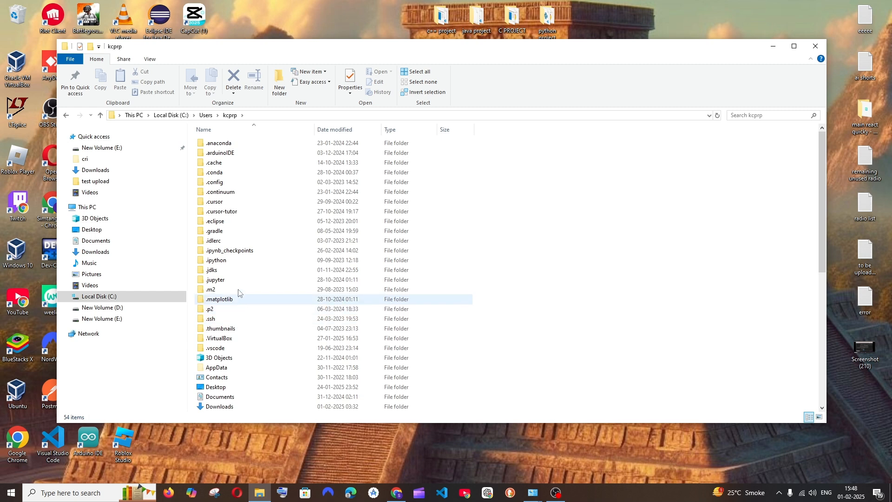
{"action": "scroll", "scroll_direction": "down", "scroll_amount": 3}
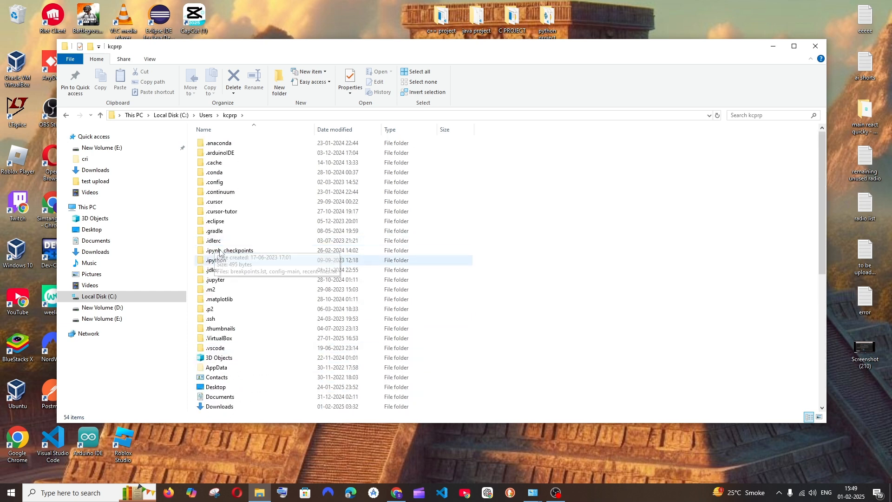
{"action": "scroll", "scroll_direction": "down", "scroll_amount": 3}
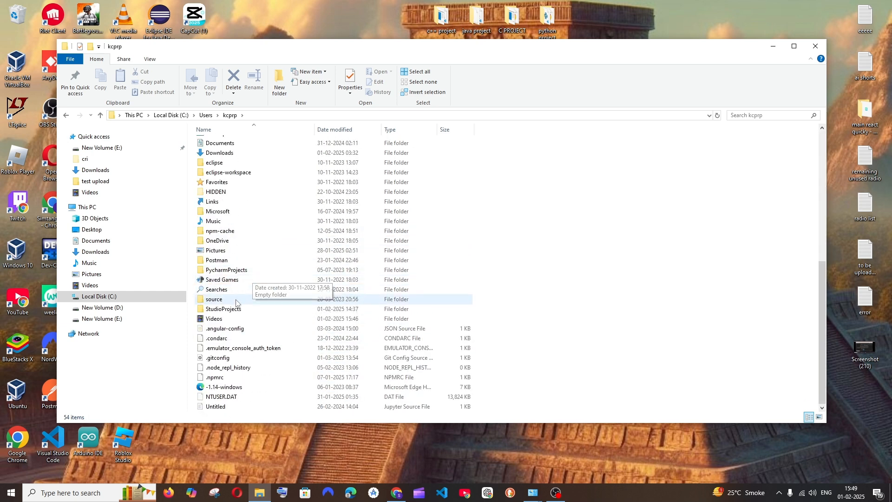
{"action": "double_click", "coordinate": [220, 309]}
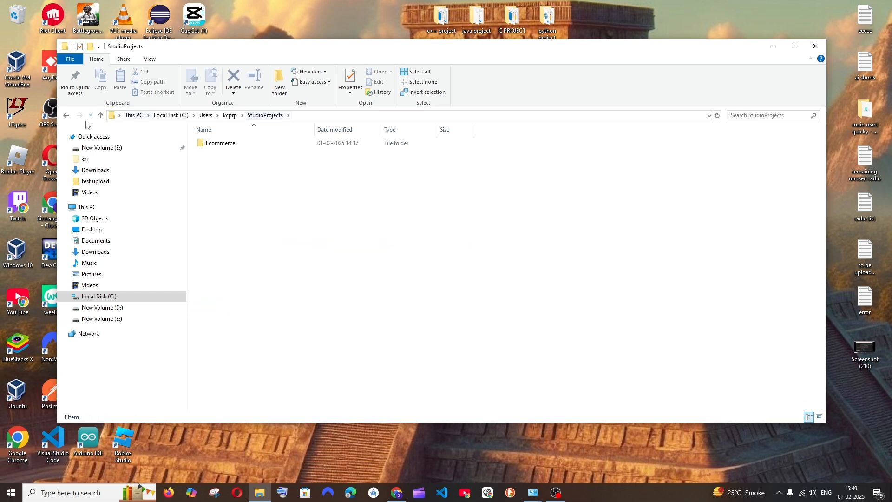
{"action": "mouse_move", "coordinate": [150, 128]}
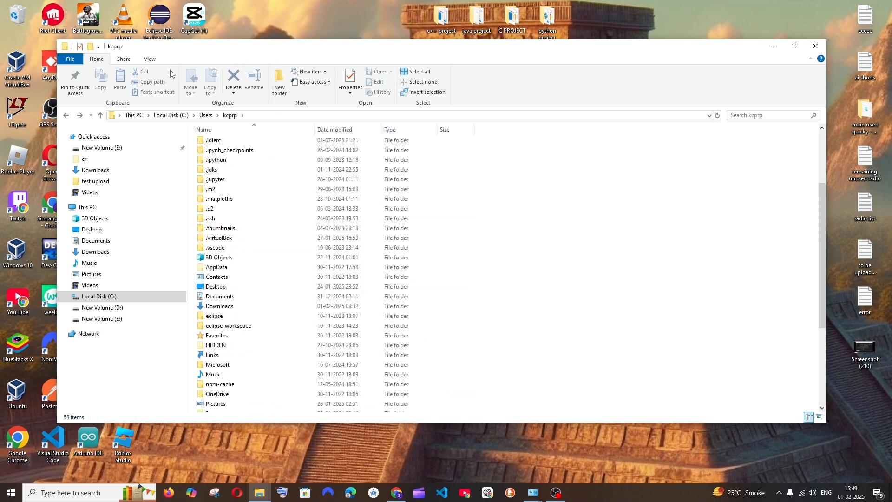
- Adjust folder view options, go to AppData\Local, and permanently delete the Android folder
{"action": "left_click", "coordinate": [150, 59]}
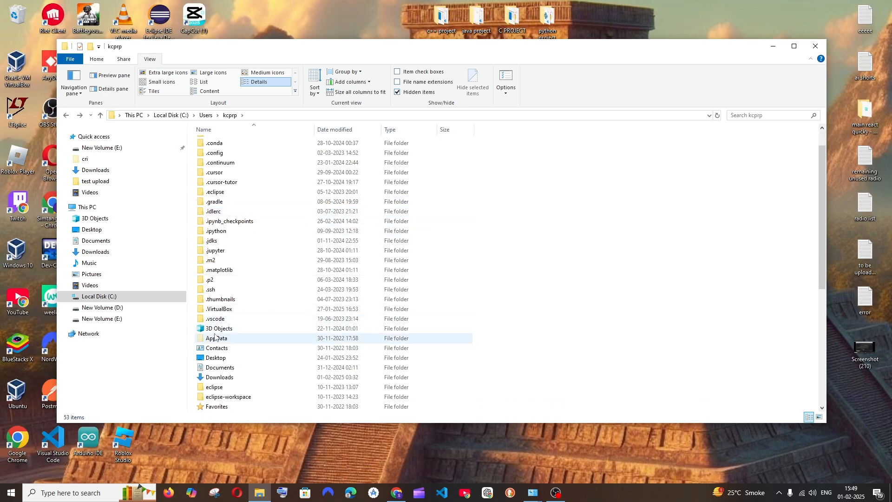
{"action": "mouse_move", "coordinate": [228, 342]}
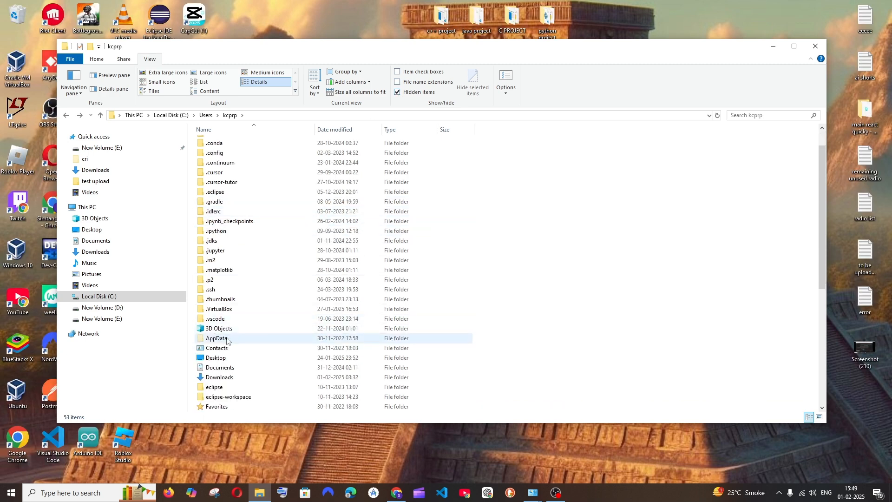
{"action": "double_click", "coordinate": [216, 337]}
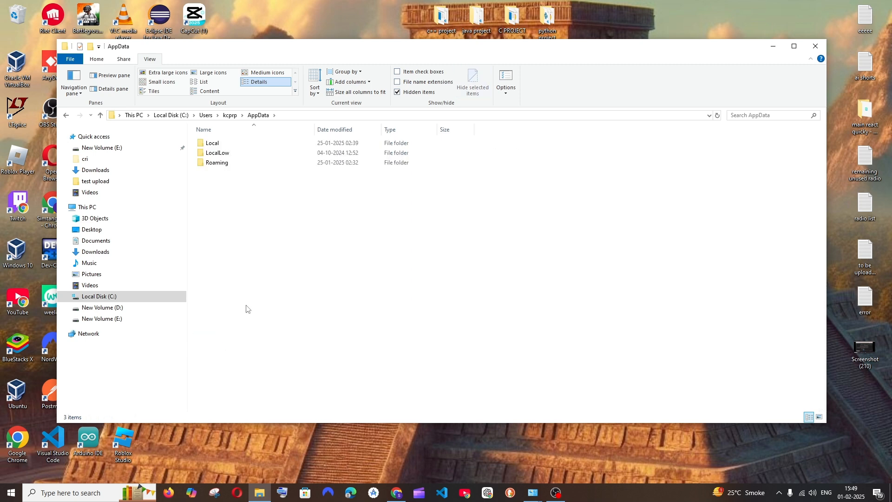
{"action": "double_click", "coordinate": [212, 142]}
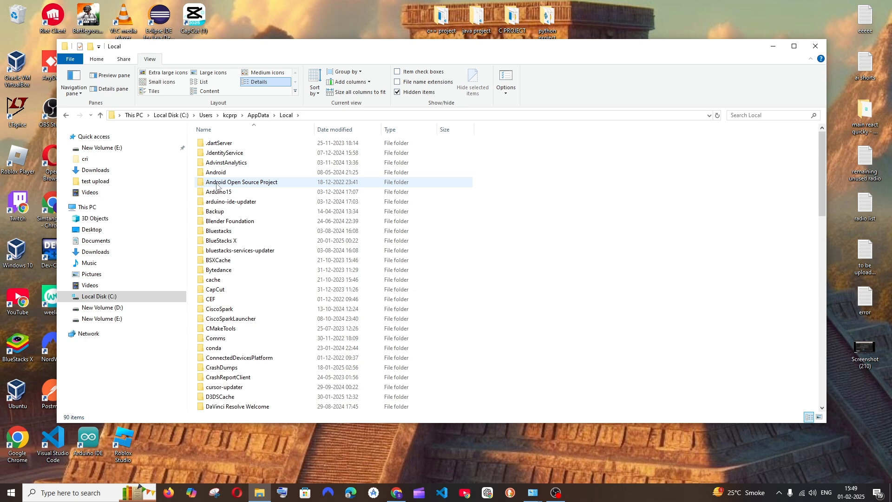
{"action": "double_click", "coordinate": [215, 171]}
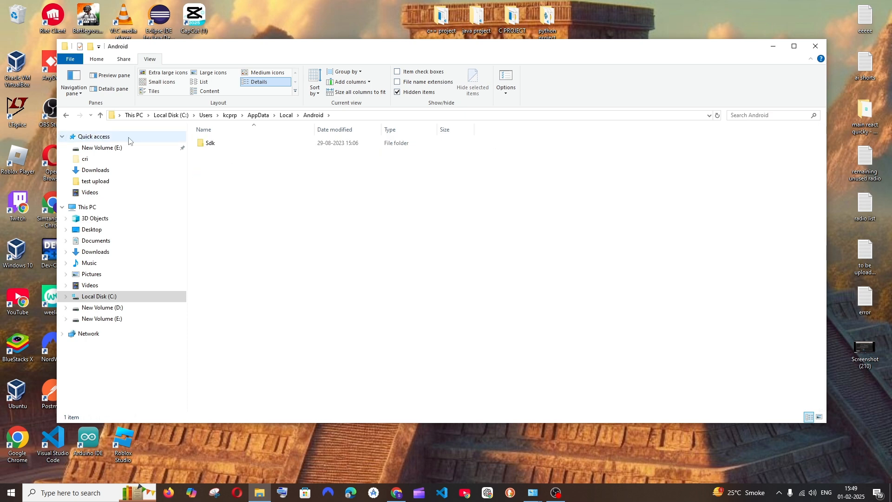
{"action": "right_click", "coordinate": [216, 172]}
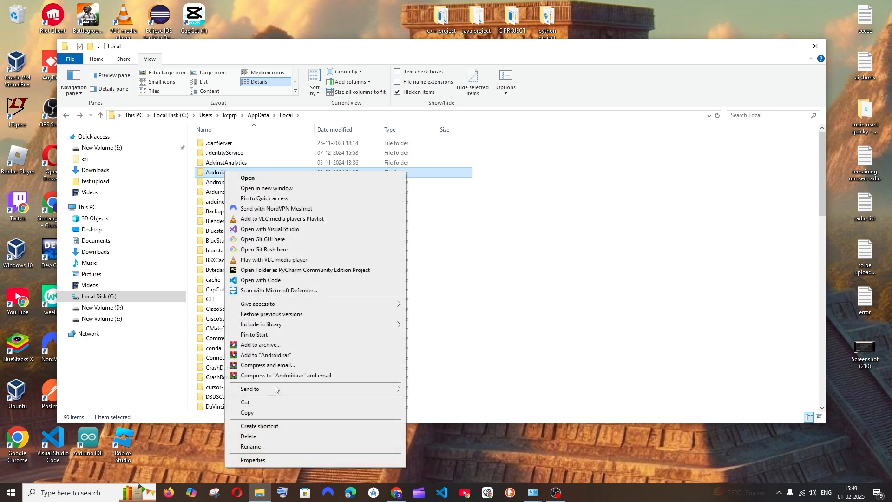
{"action": "left_click", "coordinate": [248, 436]}
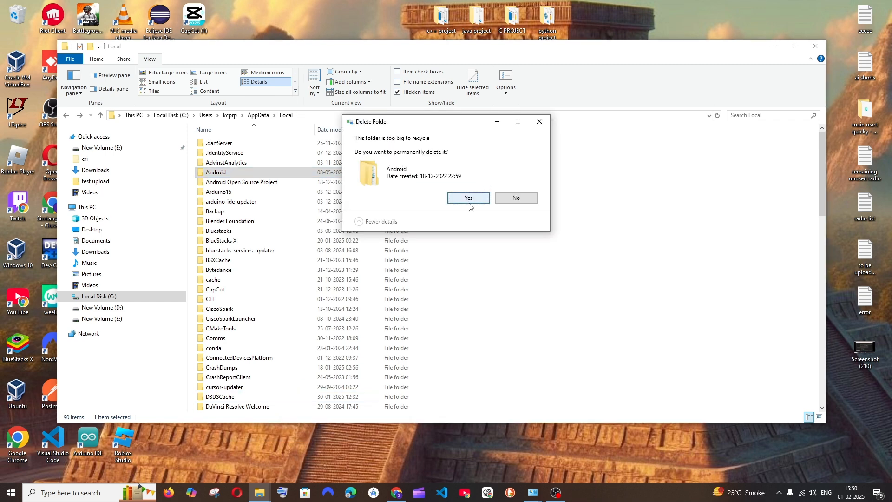
{"action": "left_click", "coordinate": [467, 198]}
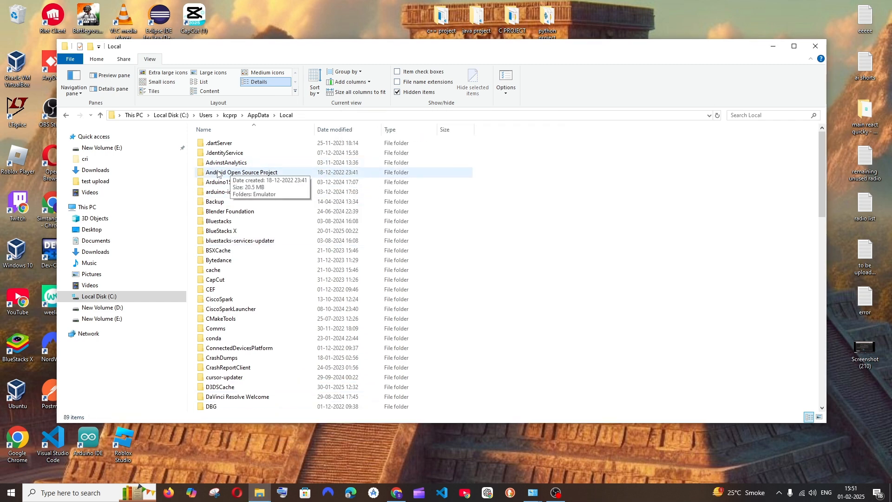
- Inspect the Android Open Source Project folder and its Emulator subfolder
{"action": "double_click", "coordinate": [243, 172]}
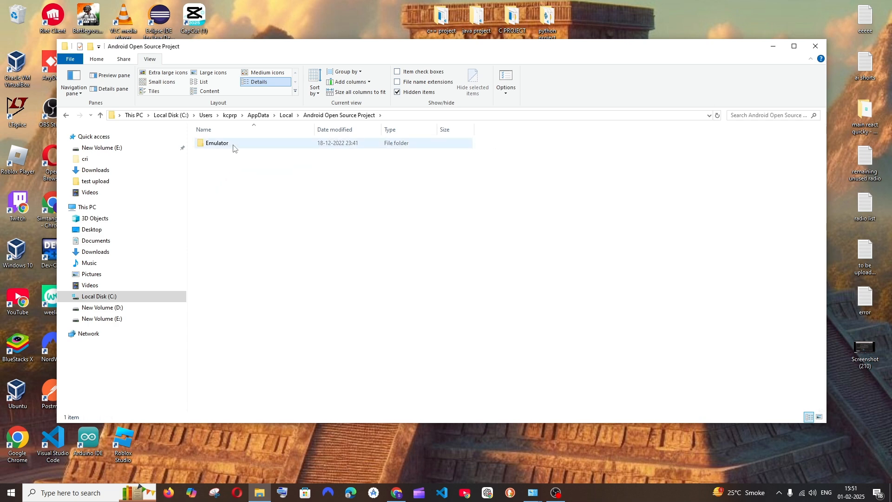
{"action": "double_click", "coordinate": [216, 143]}
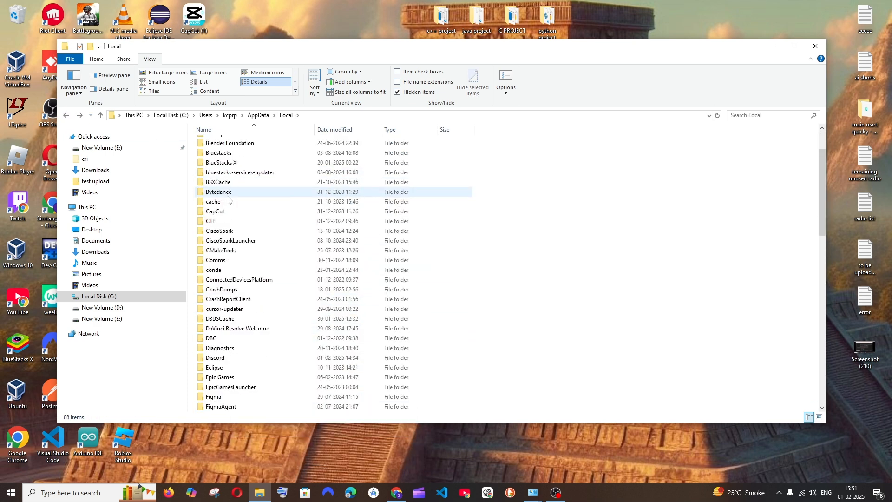
{"action": "scroll", "scroll_direction": "down", "scroll_amount": 3}
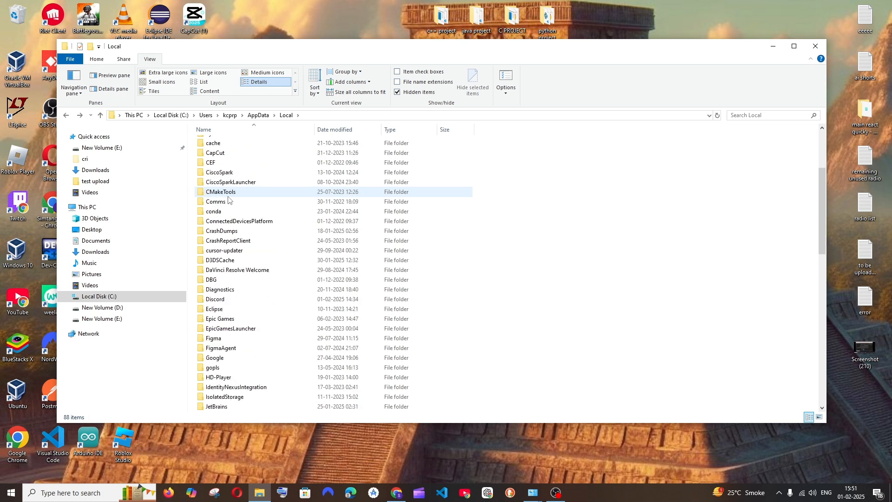
- Delete AndroidStudio2021.3 and AndroidStudio2023.2 from Local\Google, then delete the kotlin folder
{"action": "double_click", "coordinate": [215, 357]}
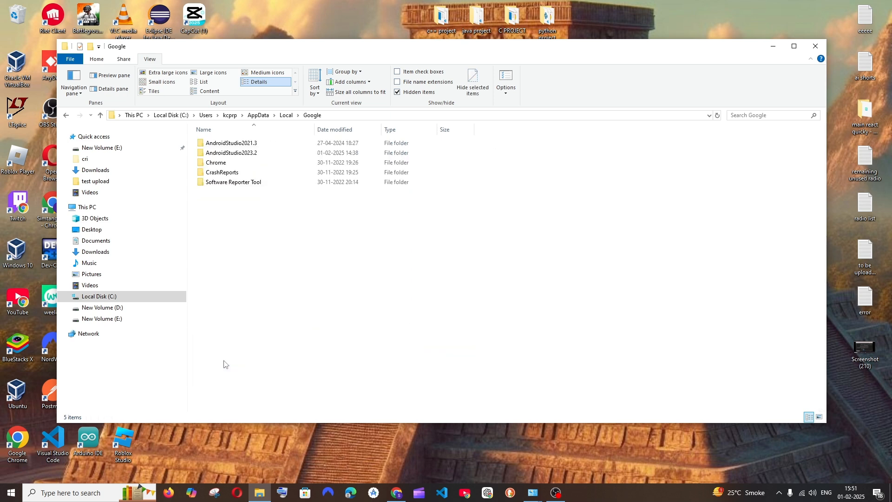
{"action": "double_click", "coordinate": [231, 143]}
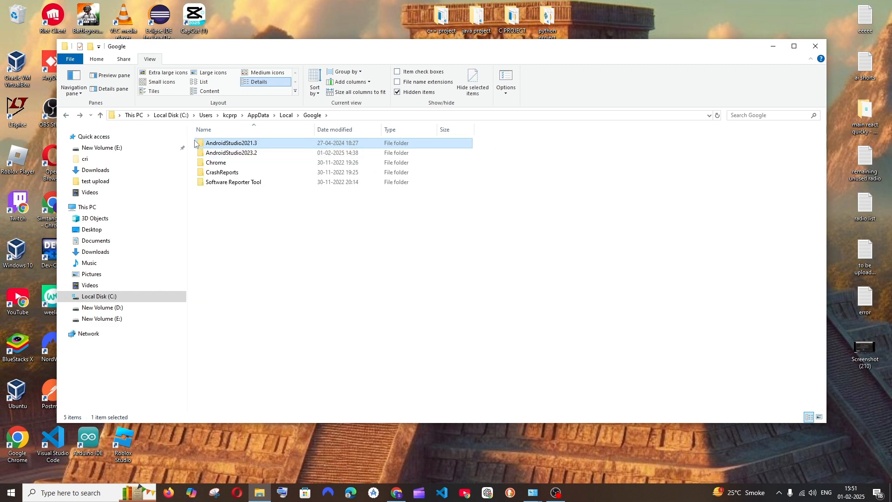
{"action": "left_click", "coordinate": [231, 153]}
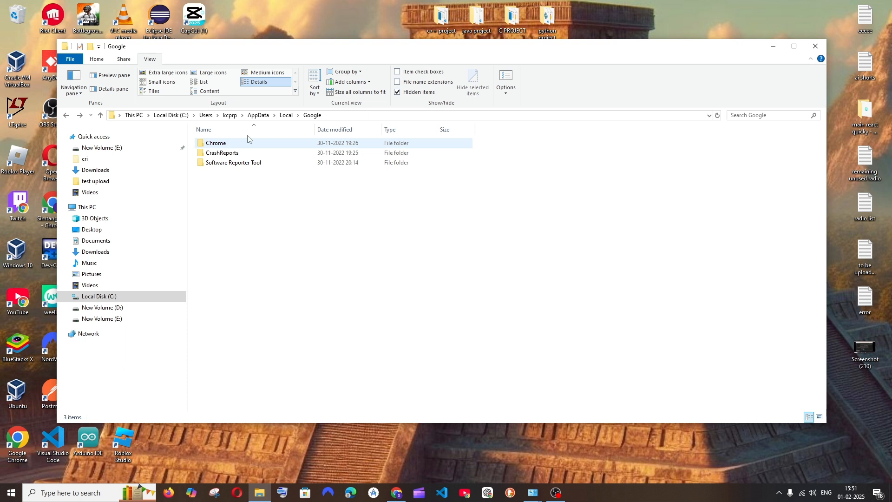
{"action": "mouse_move", "coordinate": [232, 162]}
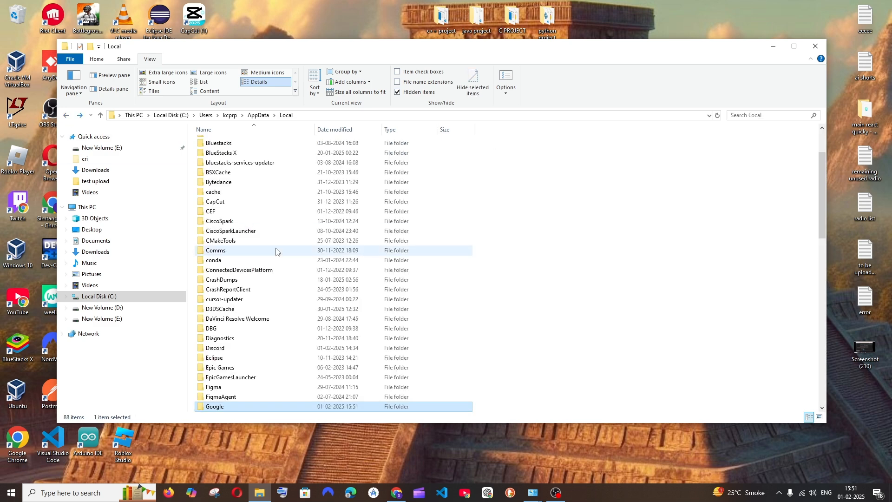
{"action": "scroll", "scroll_direction": "down", "scroll_amount": 3}
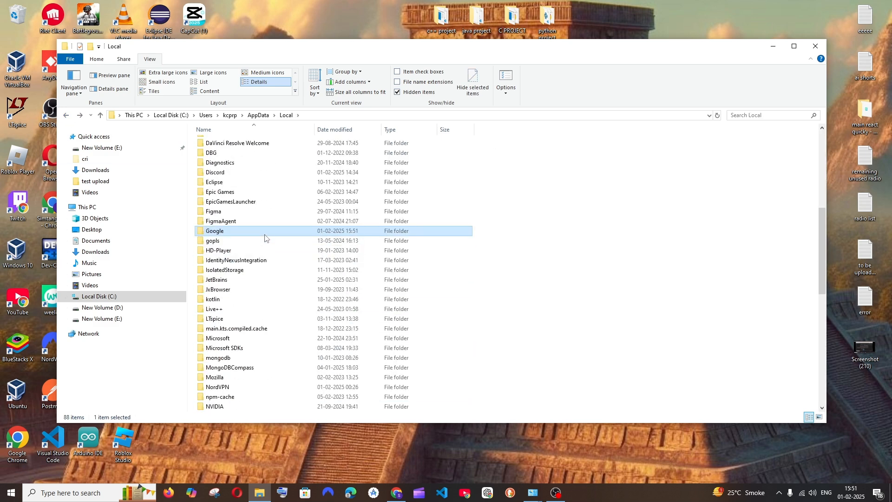
{"action": "mouse_move", "coordinate": [225, 302]}
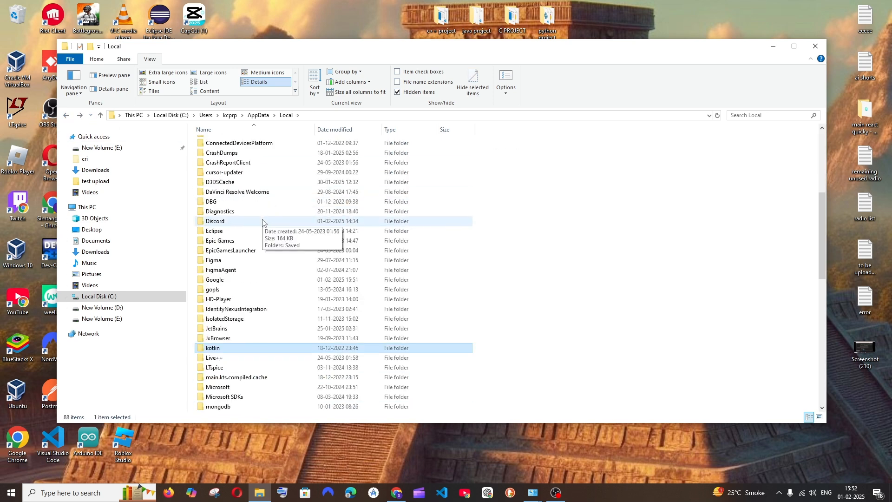
{"action": "right_click", "coordinate": [212, 348]}
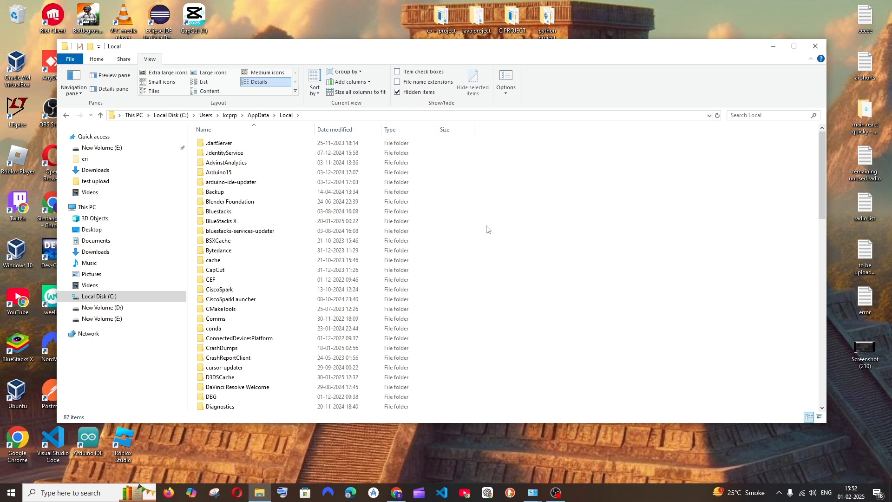
- Go from AppData into Roaming\Google, where the two AndroidStudio folders are
{"action": "left_click", "coordinate": [257, 115]}
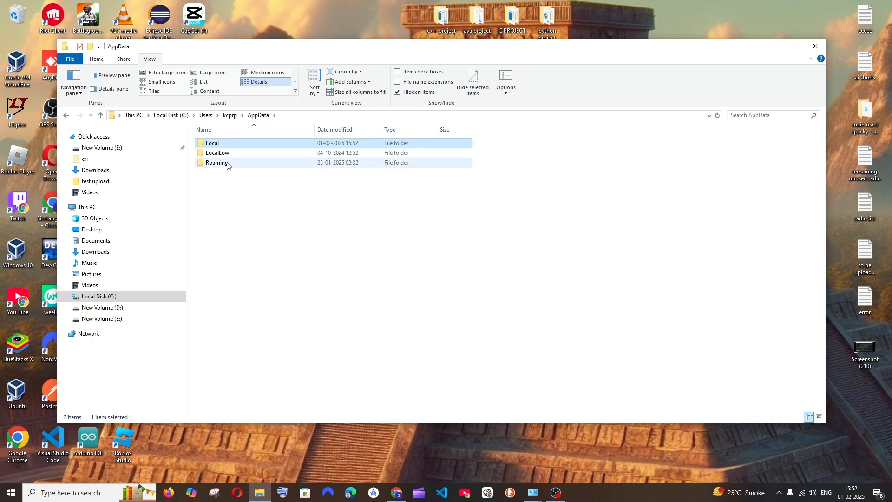
{"action": "double_click", "coordinate": [217, 162]}
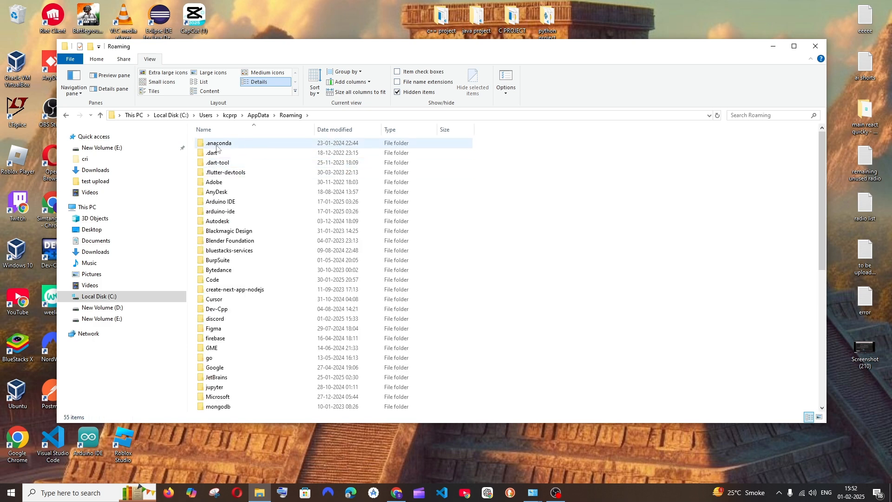
{"action": "mouse_move", "coordinate": [245, 211]}
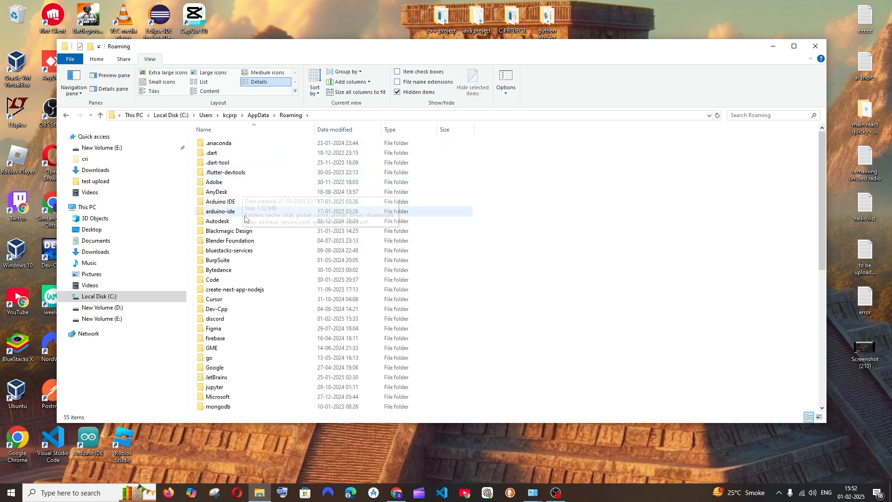
{"action": "scroll", "scroll_direction": "down", "scroll_amount": 3}
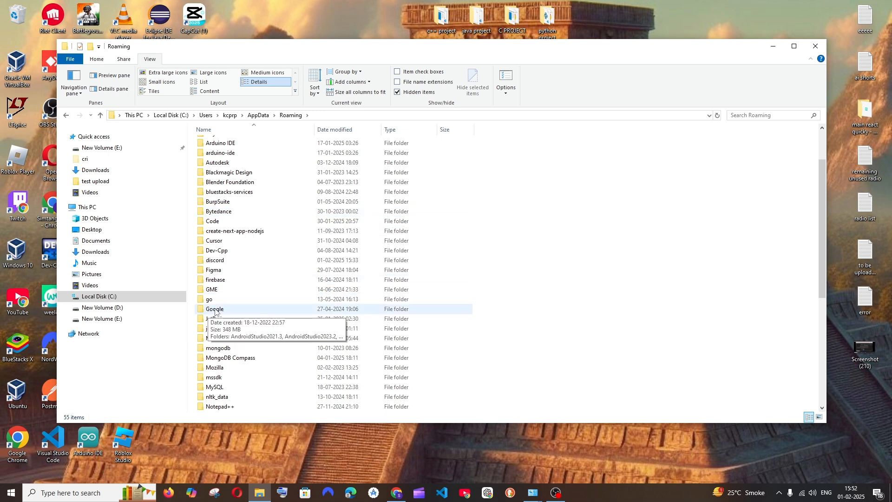
{"action": "double_click", "coordinate": [215, 308]}
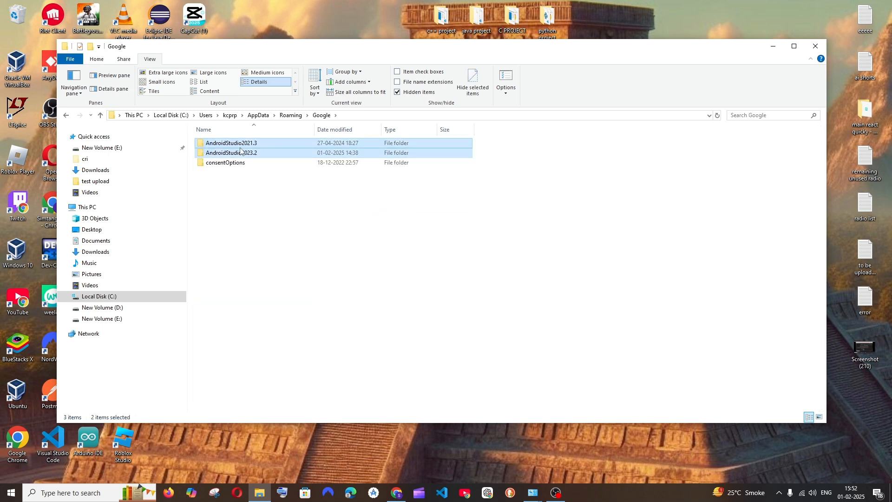
{"action": "mouse_move", "coordinate": [339, 304]}
{"action": "type", "text": "and"}
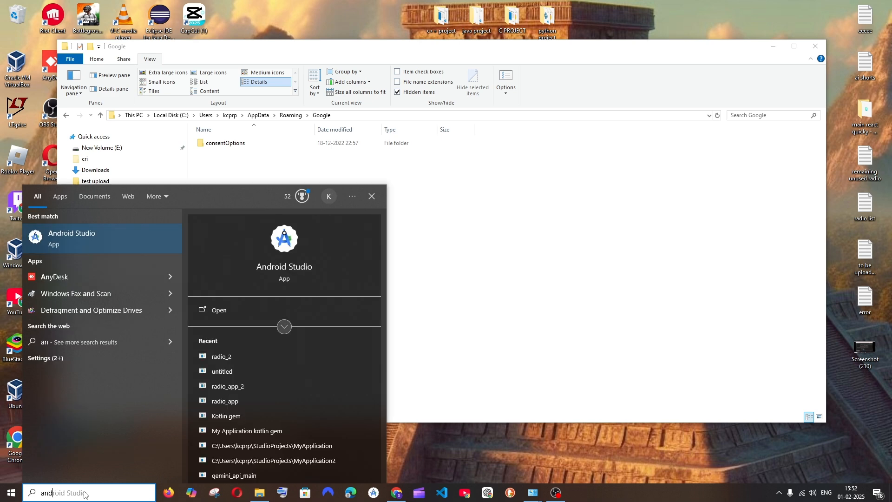
- Open the Android Studio search result's file location and delete the broken shortcut
{"action": "right_click", "coordinate": [71, 237]}
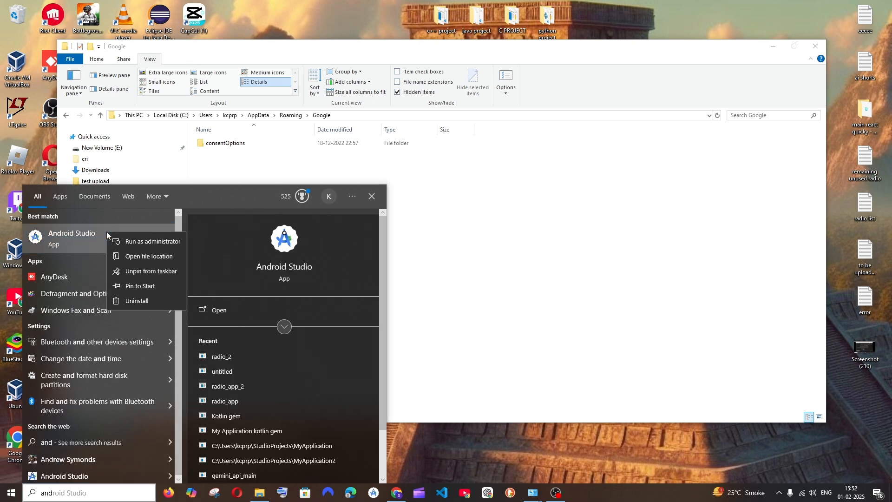
{"action": "left_click", "coordinate": [149, 256]}
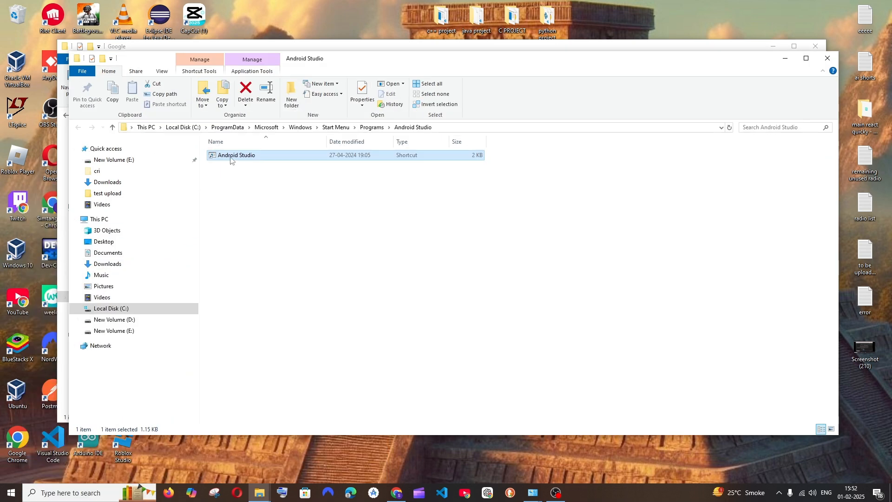
{"action": "double_click", "coordinate": [235, 155]}
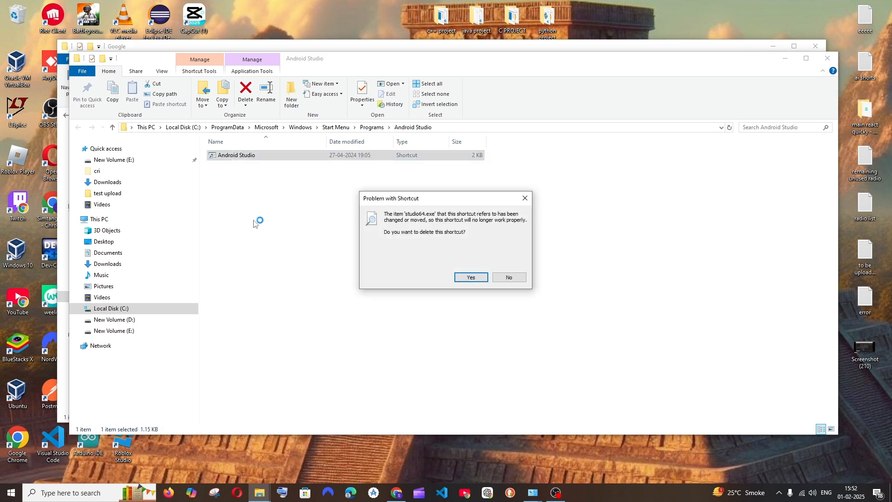
{"action": "mouse_move", "coordinate": [502, 245]}
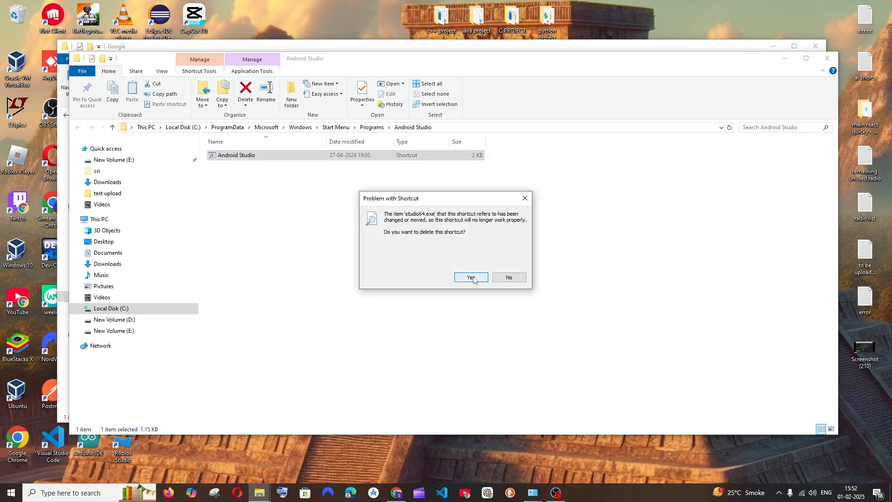
{"action": "left_click", "coordinate": [470, 277]}
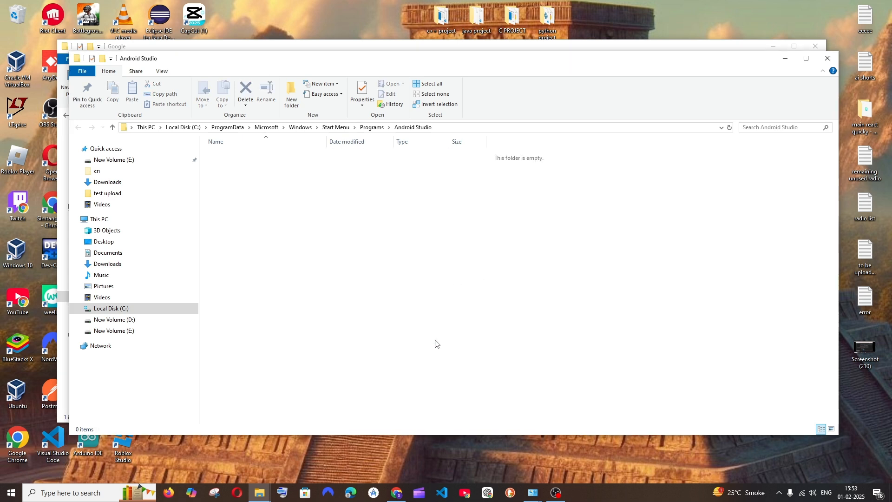
{"action": "mouse_move", "coordinate": [468, 304]}
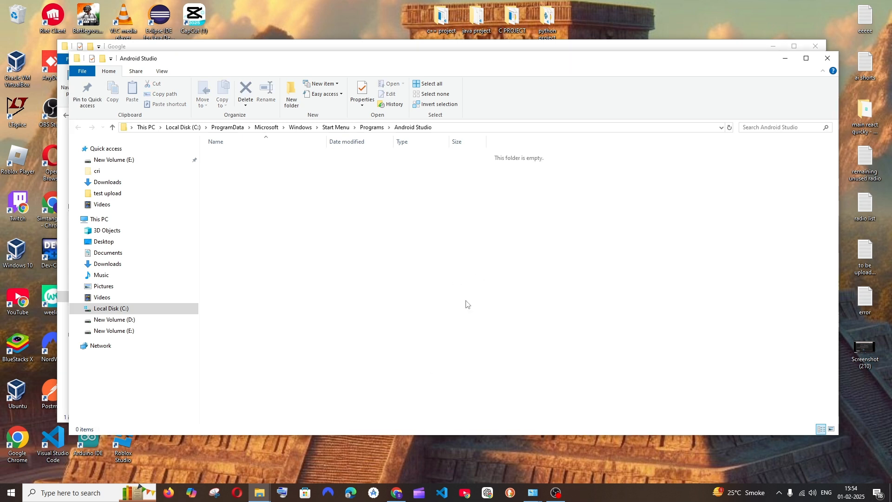
- Empty the desktop Recycle Bin and confirm permanently deleting all 8 items
{"action": "right_click", "coordinate": [12, 13]}
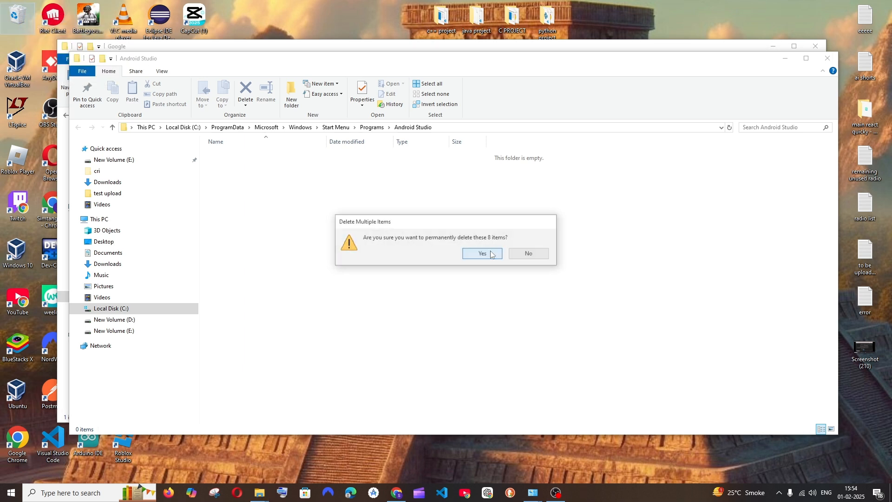
{"action": "left_click", "coordinate": [481, 254]}
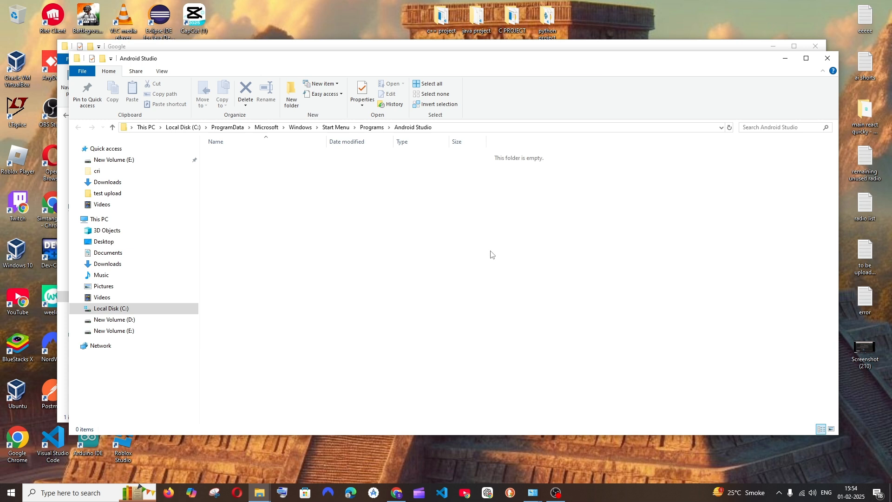
{"action": "mouse_move", "coordinate": [537, 447]}
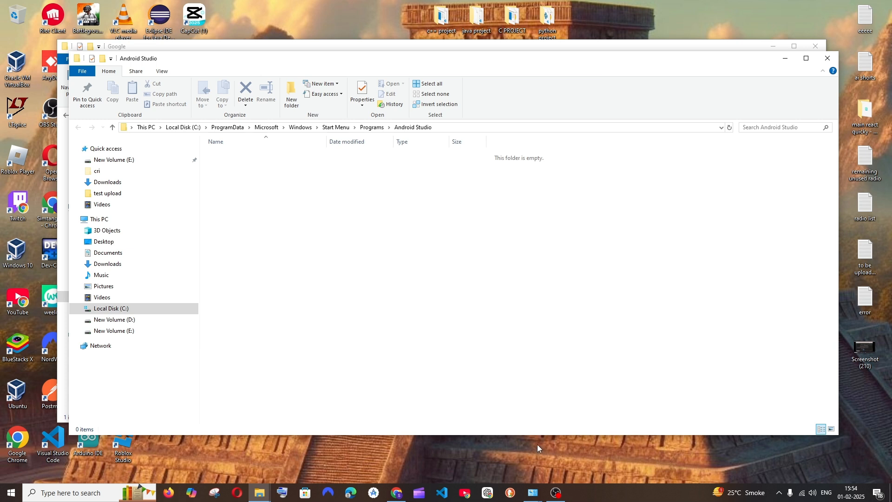